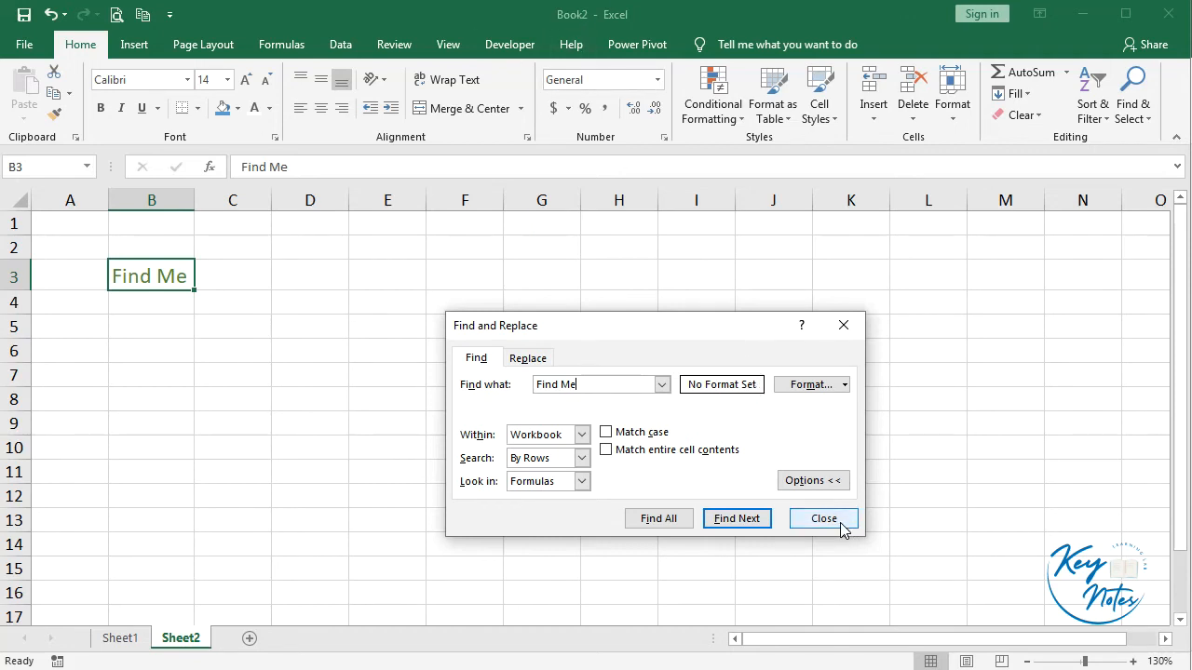
# Close the Find and Replace dialog to finish the 'Find Me' search.
pyautogui.click(823, 518)
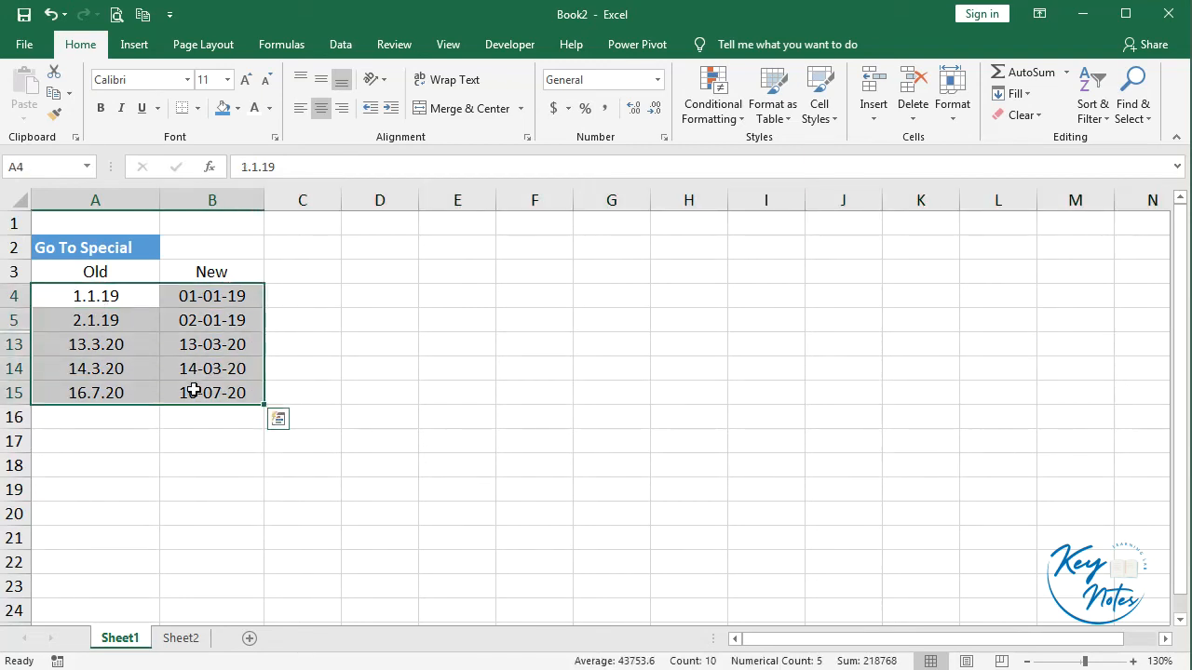